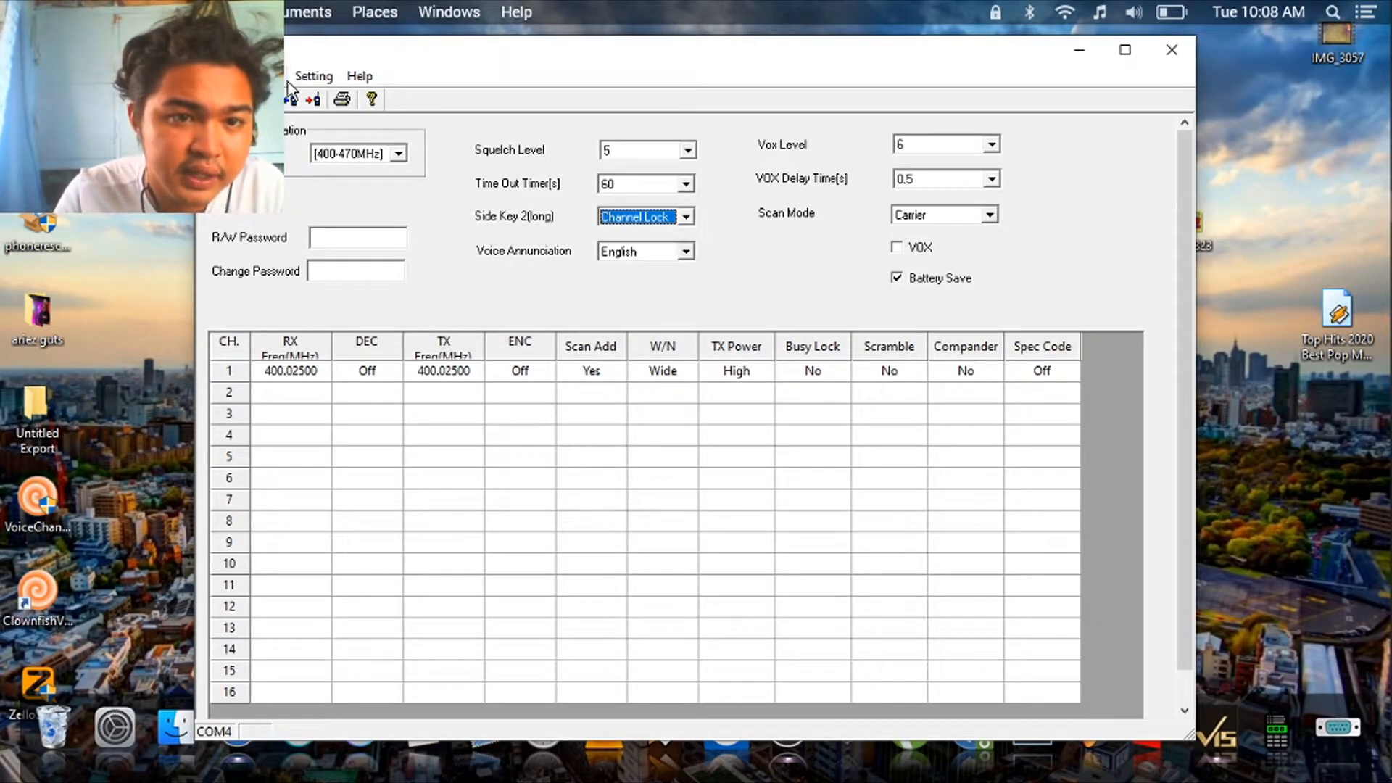
Choose and confirm the connection port in the program's settings
click(313, 75)
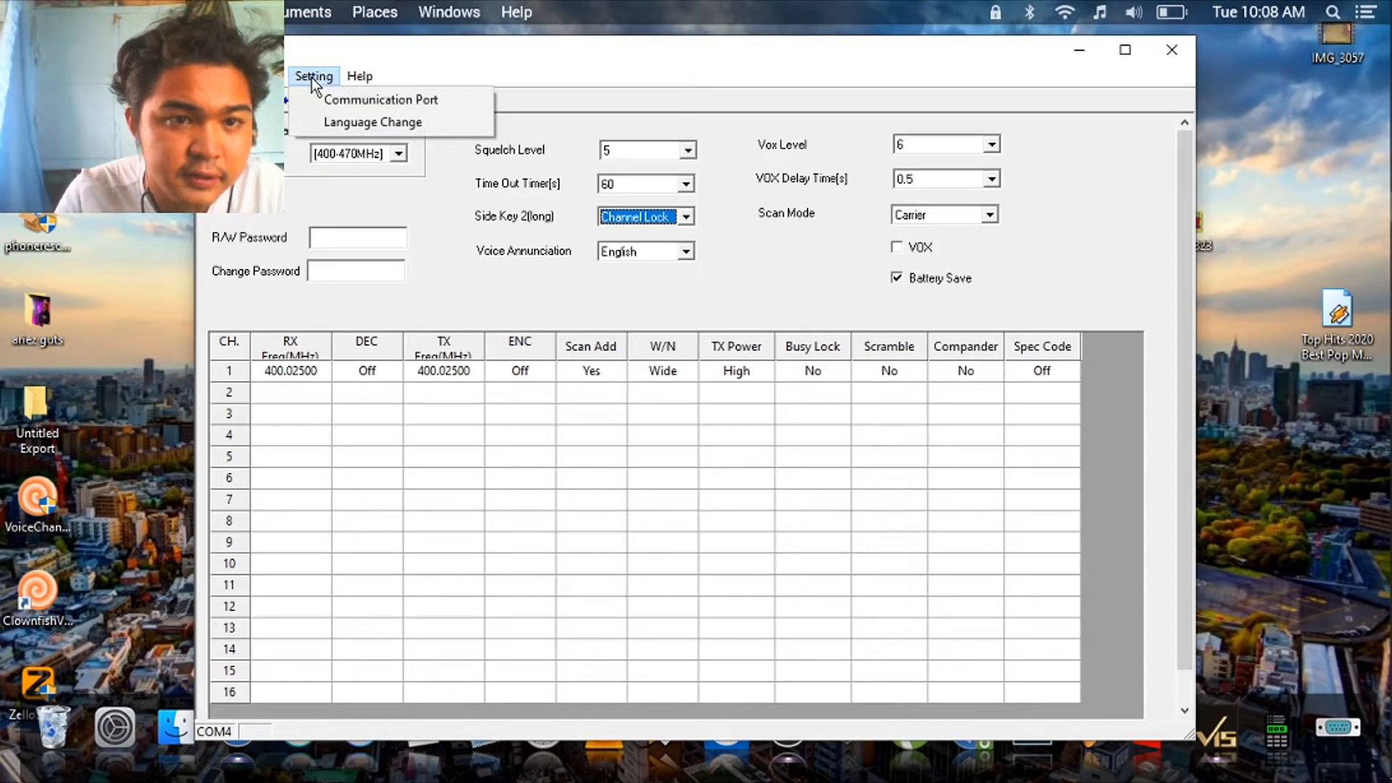
click(382, 100)
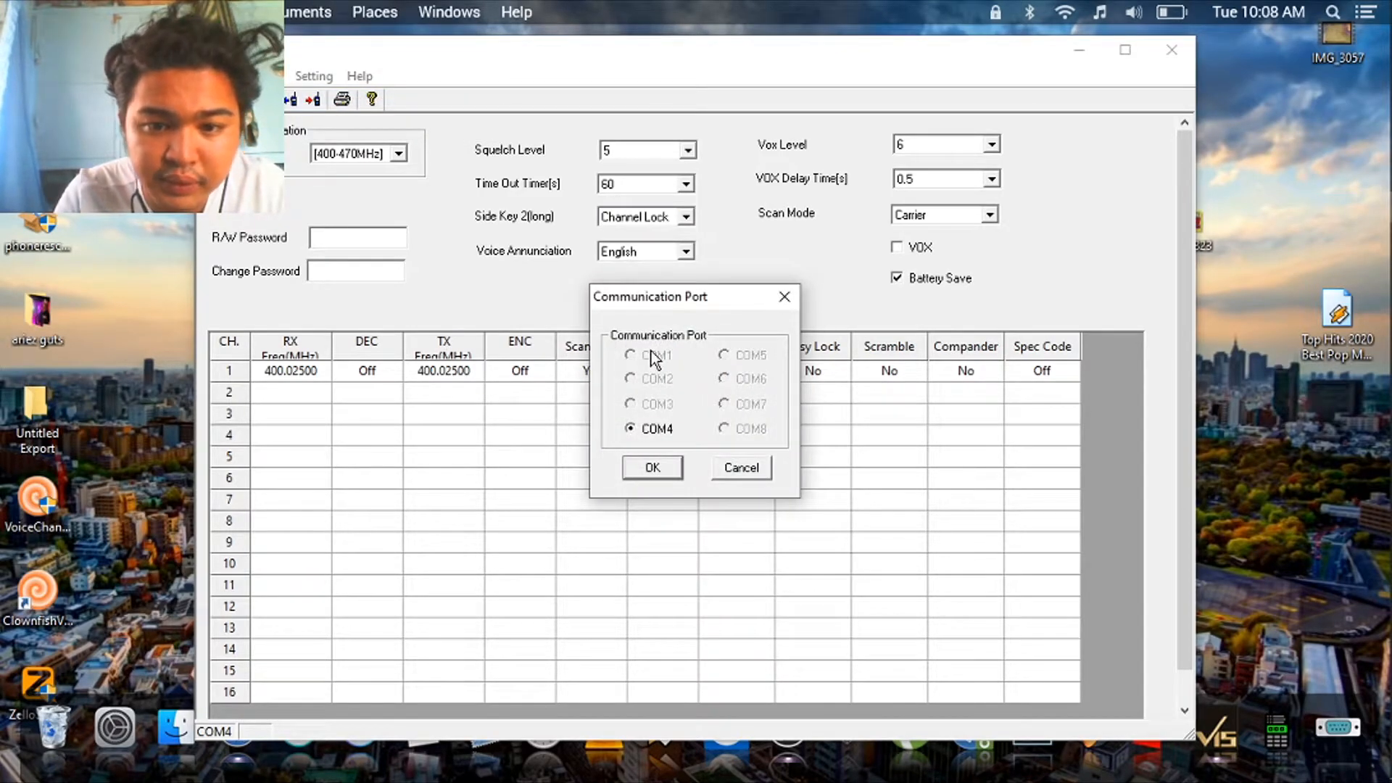
click(651, 467)
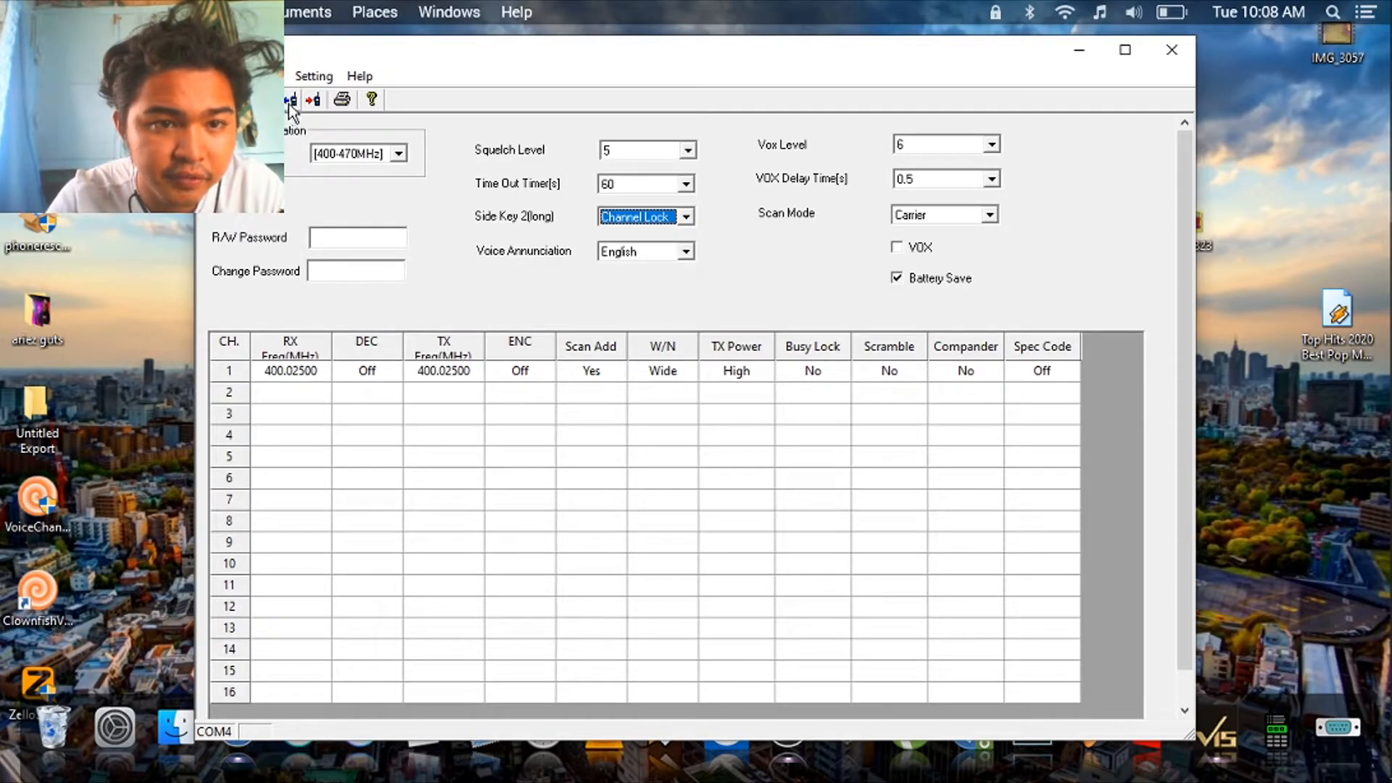
Read the radio's data into the program, filling all 16 channels and its settings
click(290, 98)
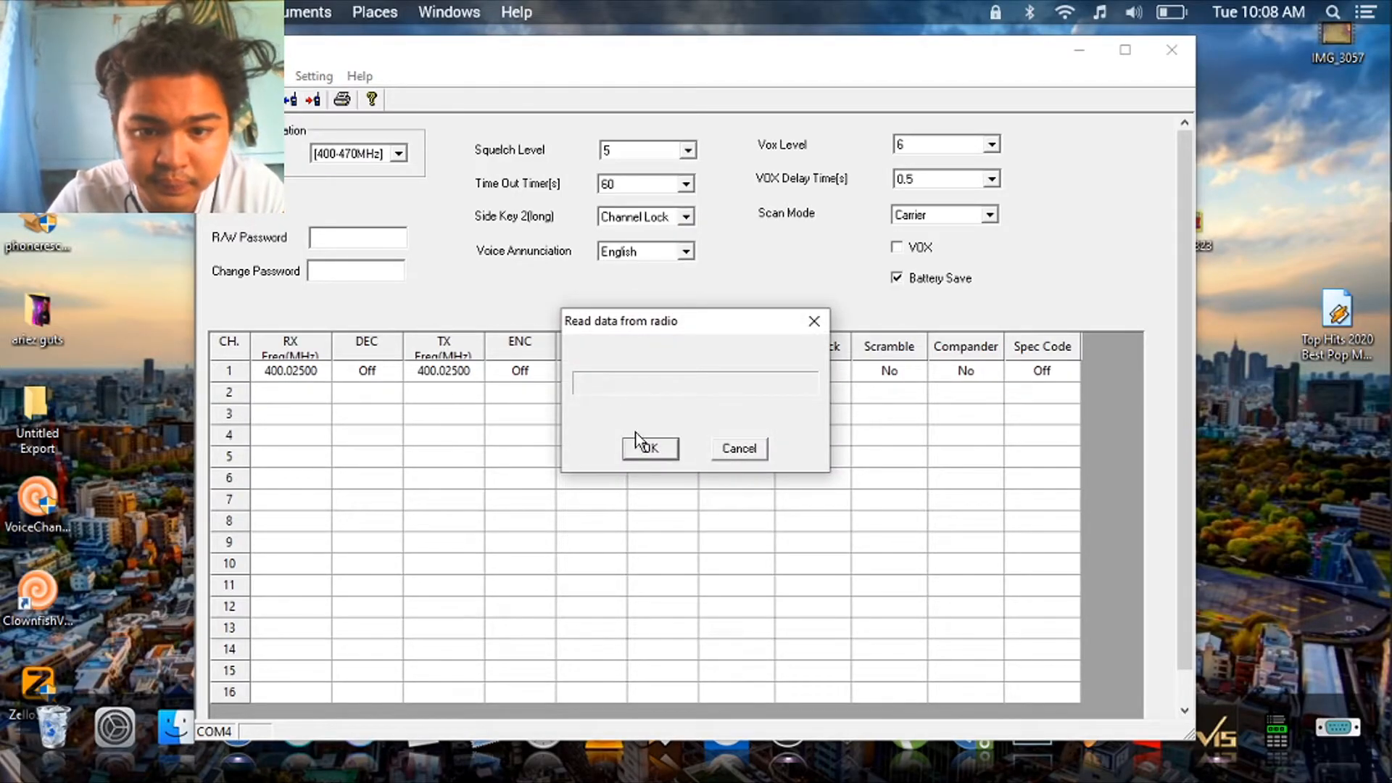
click(650, 447)
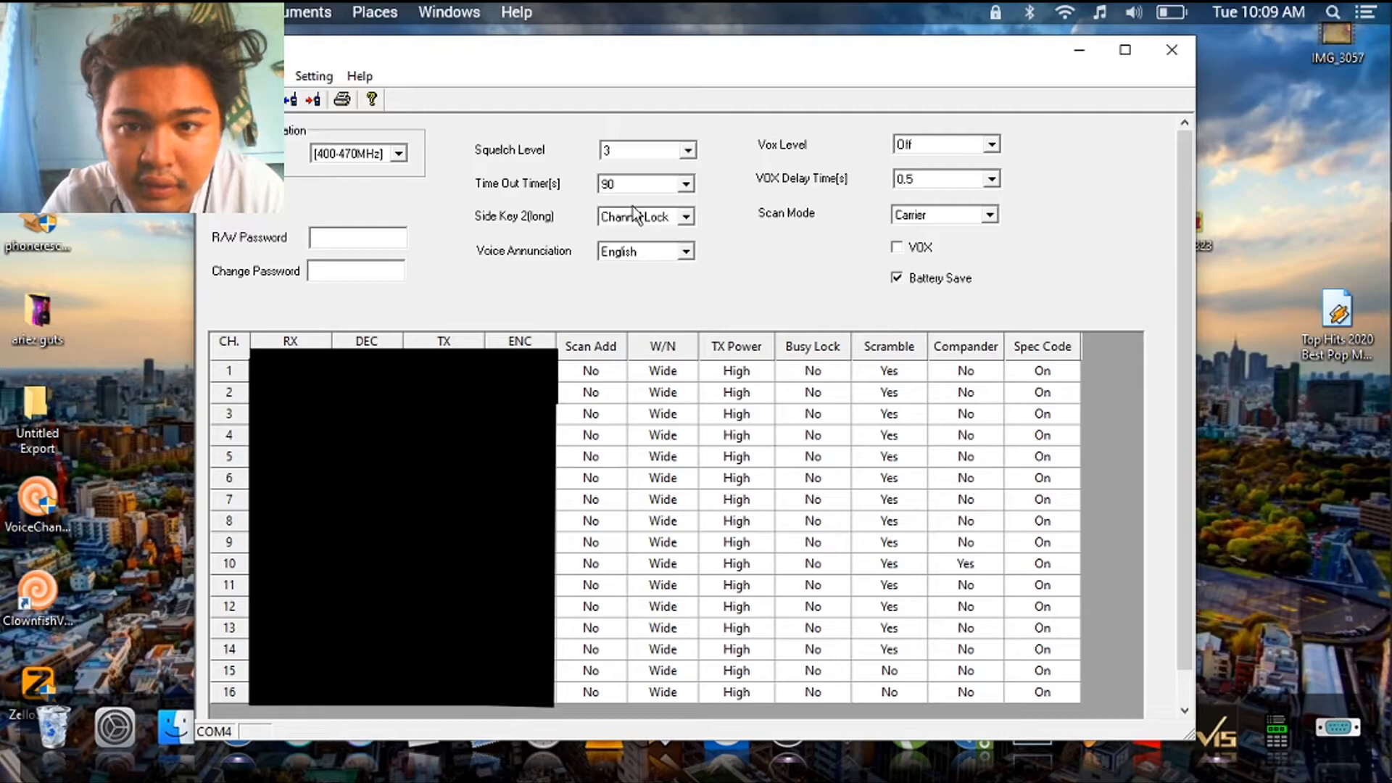
mouse_move(873, 147)
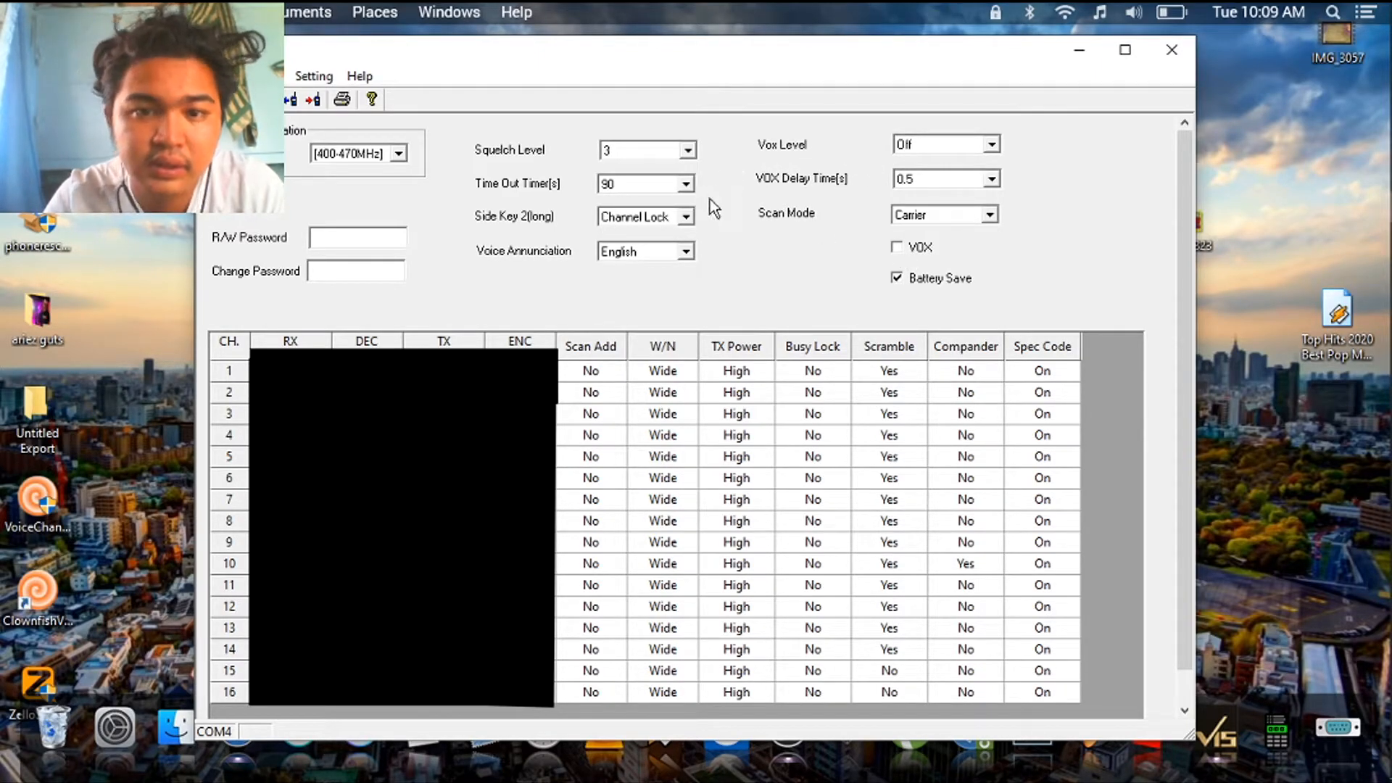
click(683, 216)
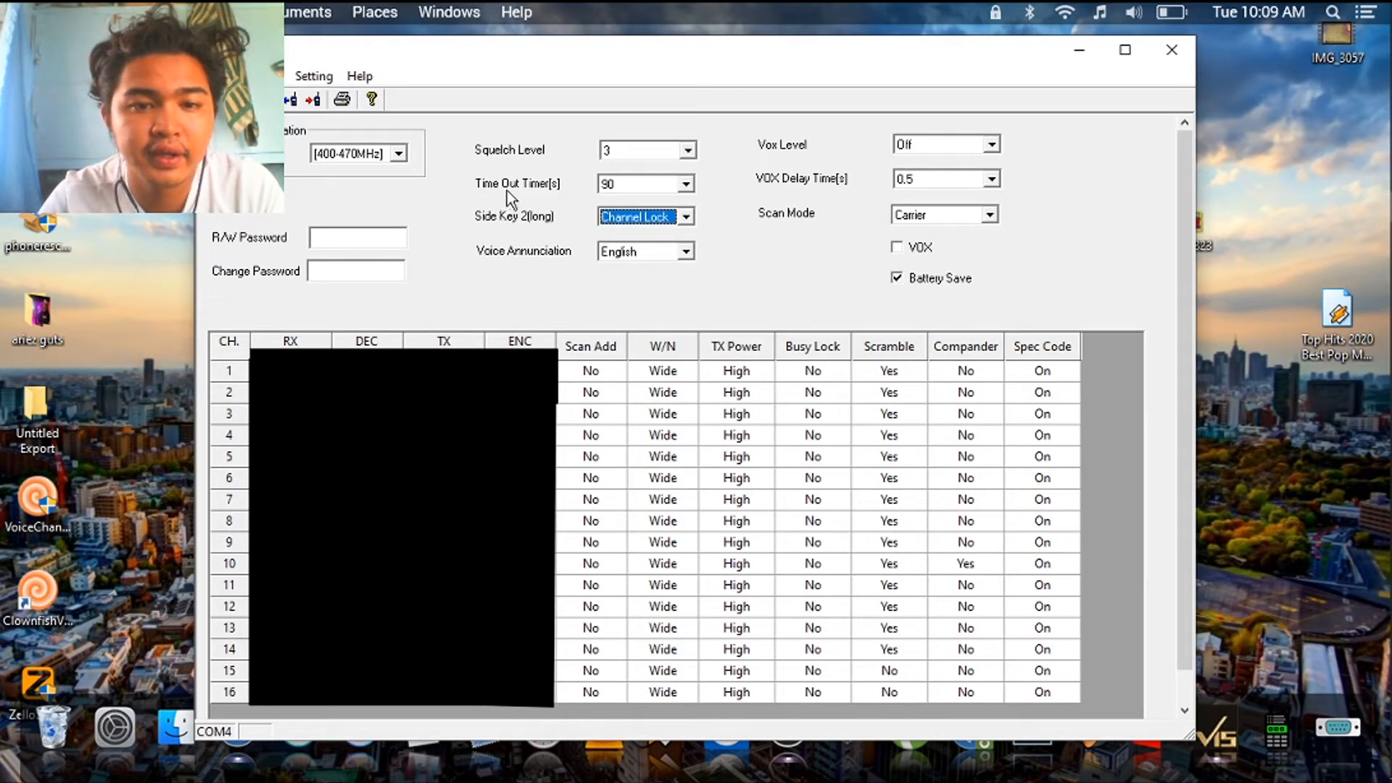
click(685, 184)
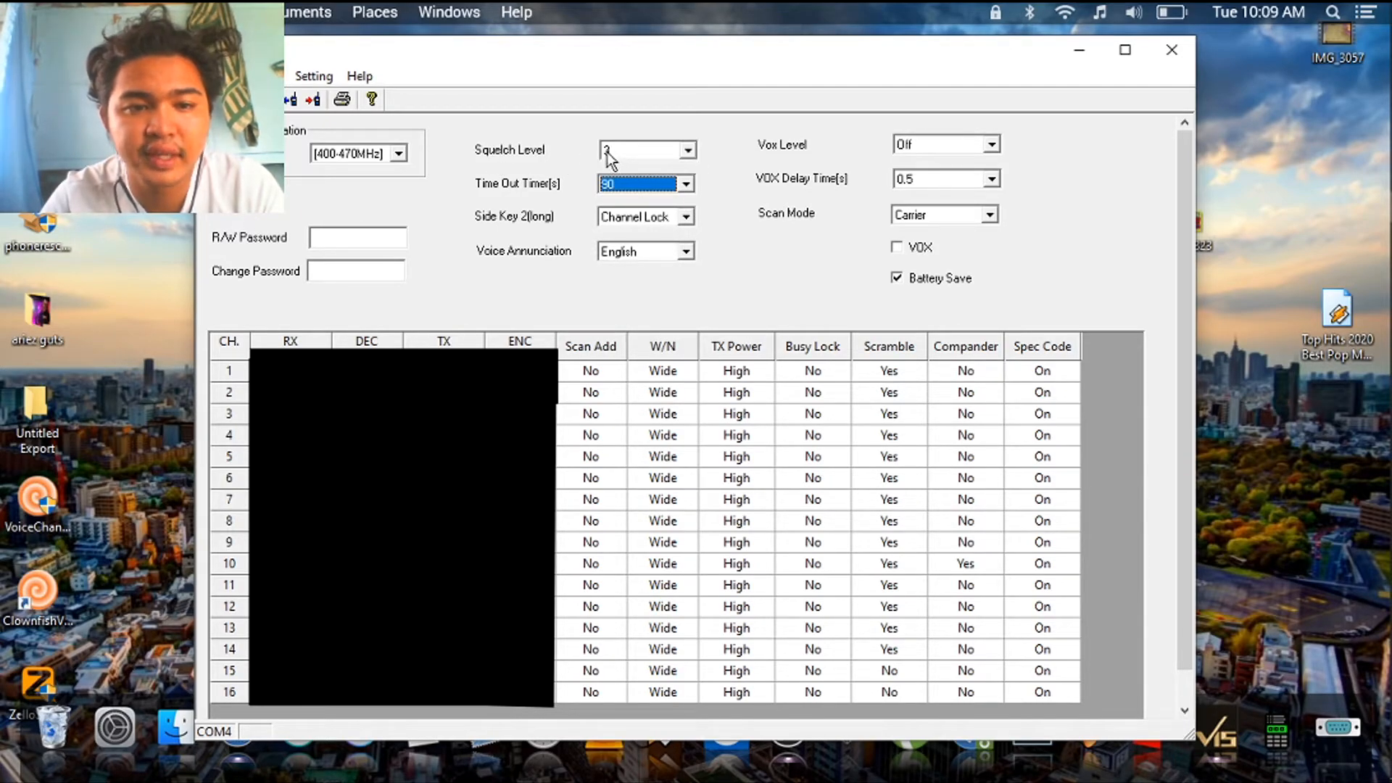
click(357, 236)
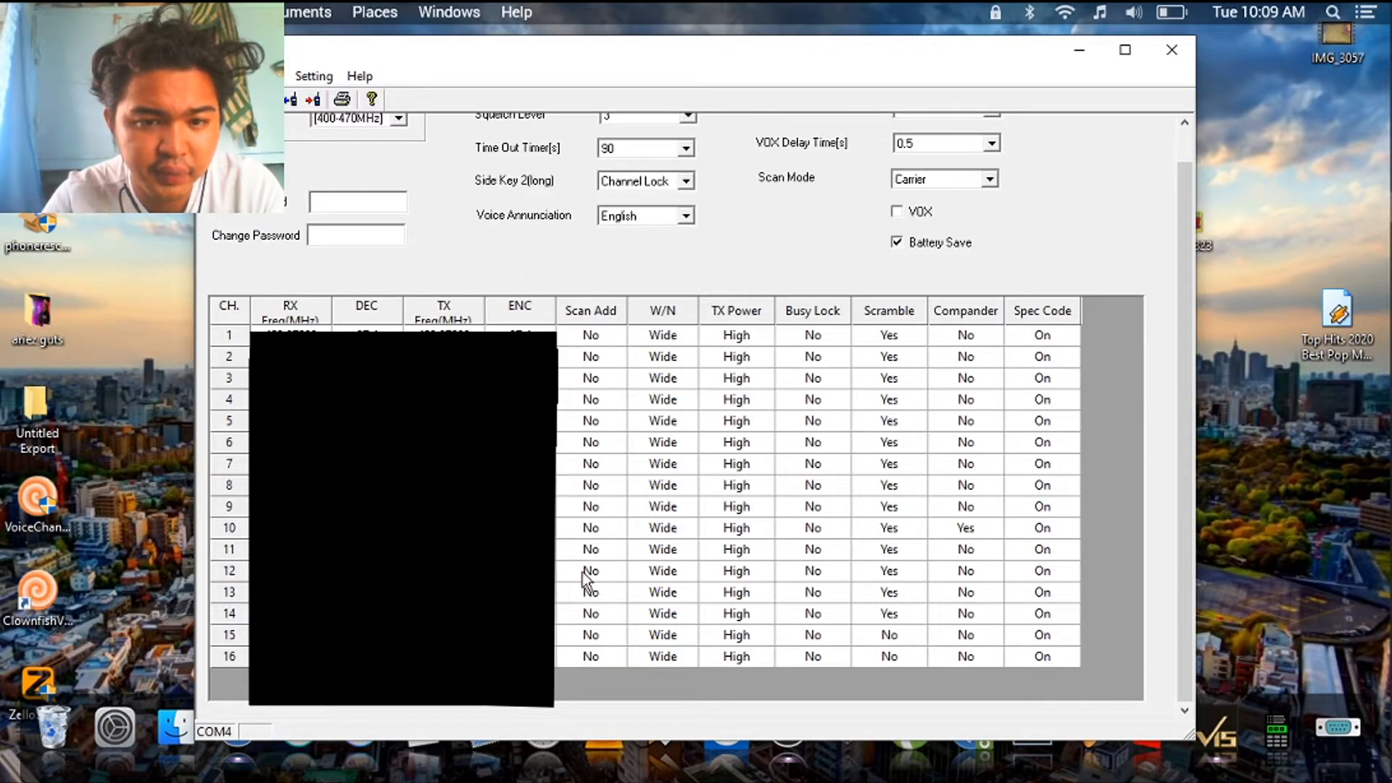
mouse_move(790, 360)
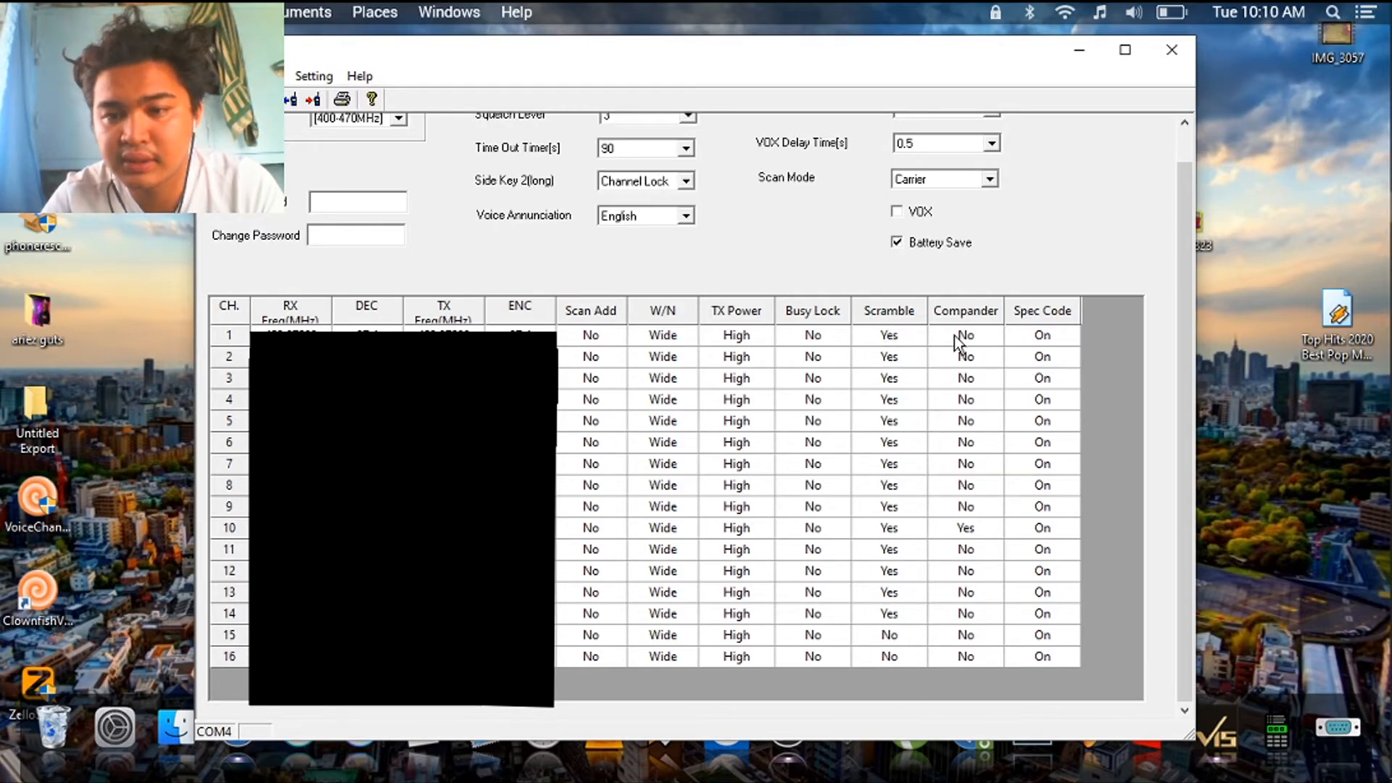
mouse_move(1015, 565)
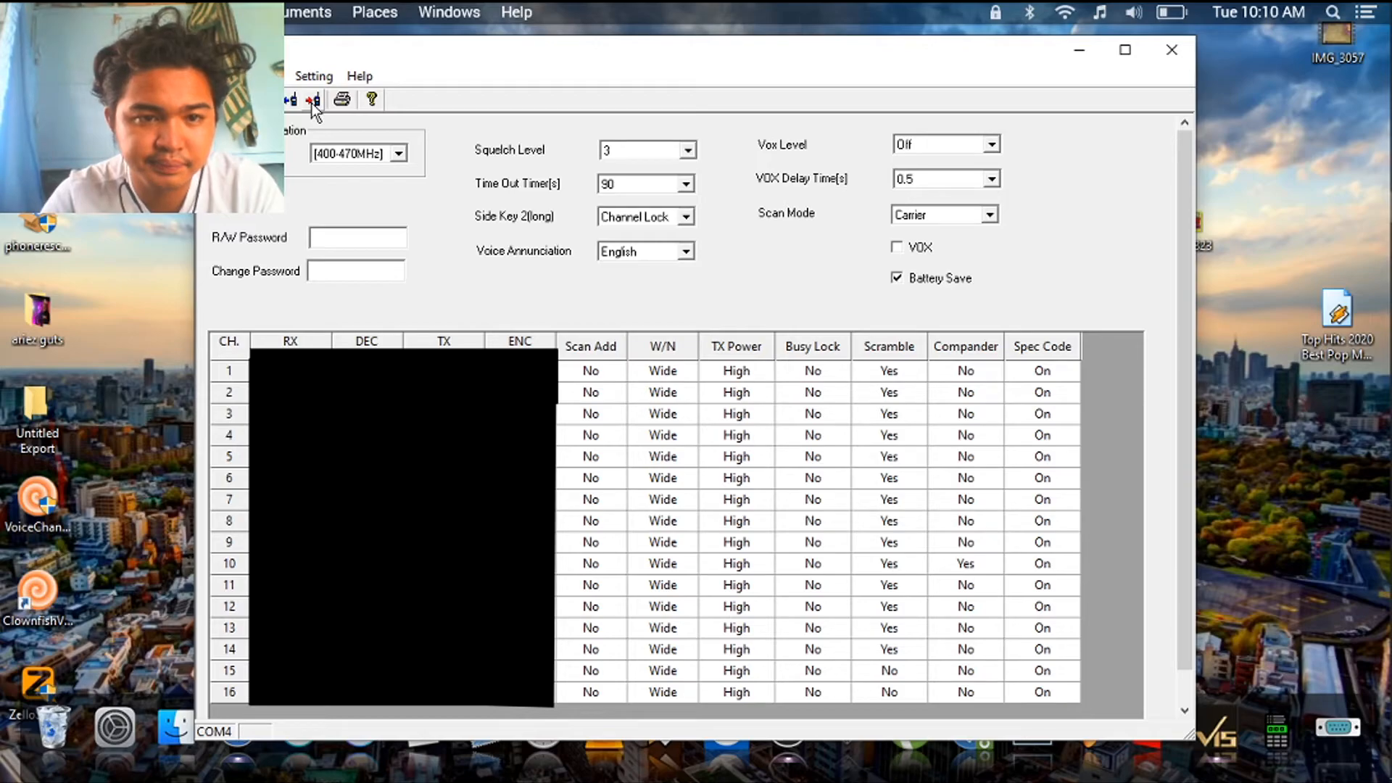
Write the reviewed settings and 16-channel table back to the radio
click(313, 98)
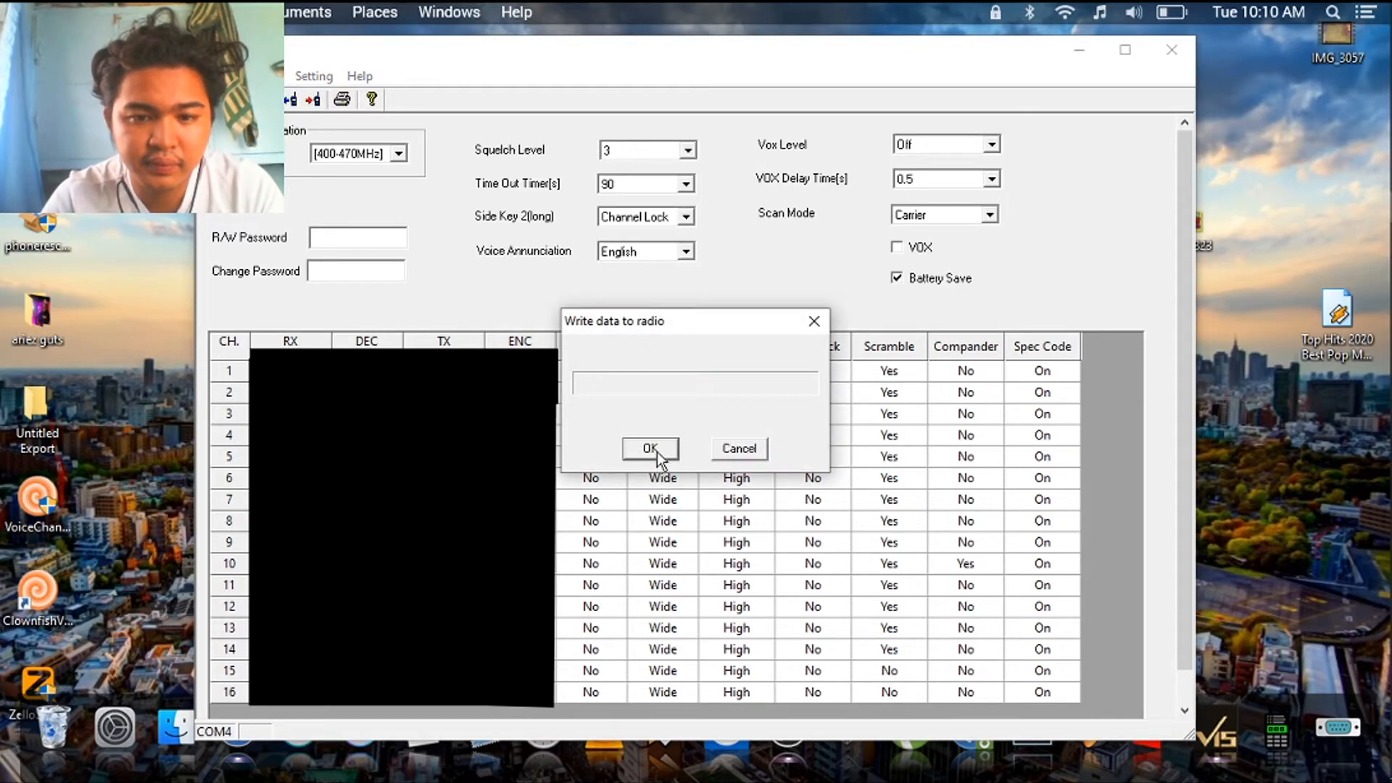
click(650, 448)
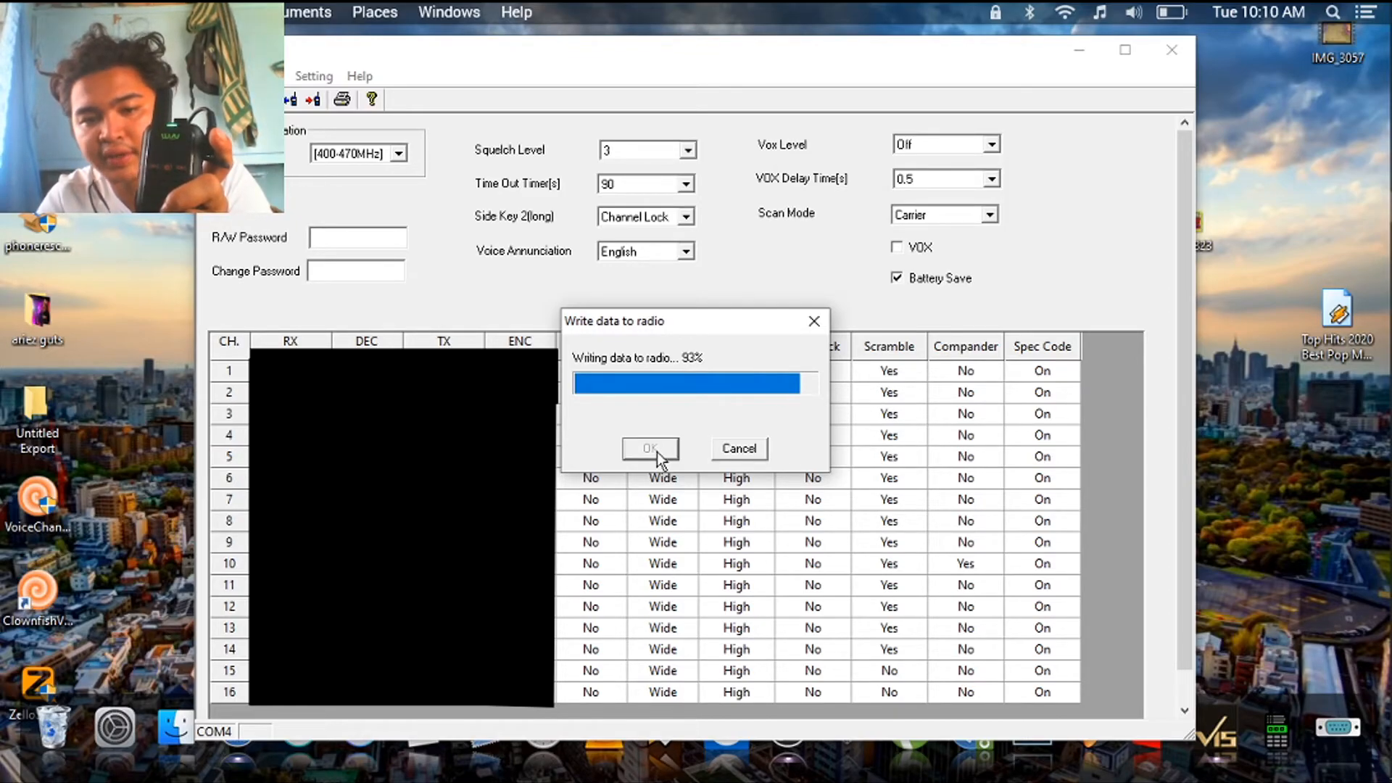
click(649, 448)
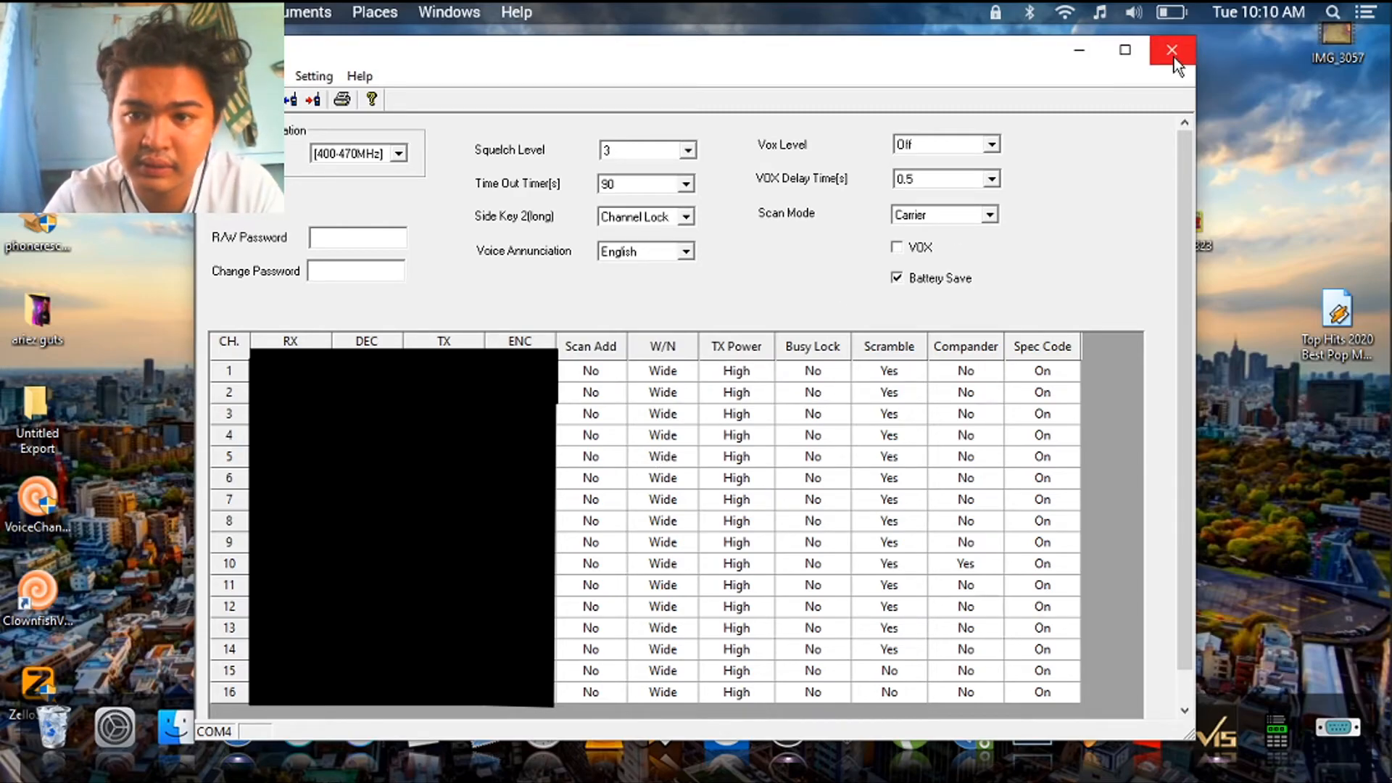
Close the radio programming software
click(1173, 49)
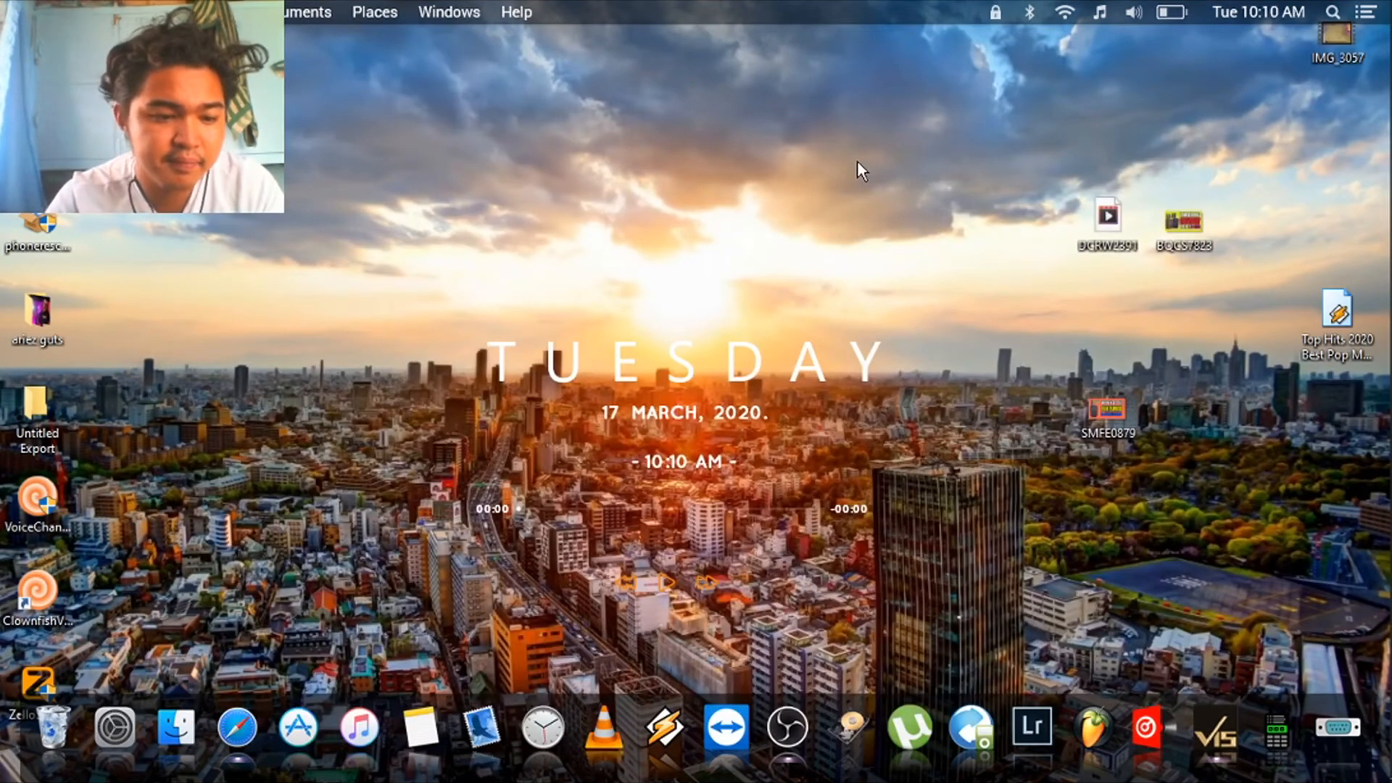